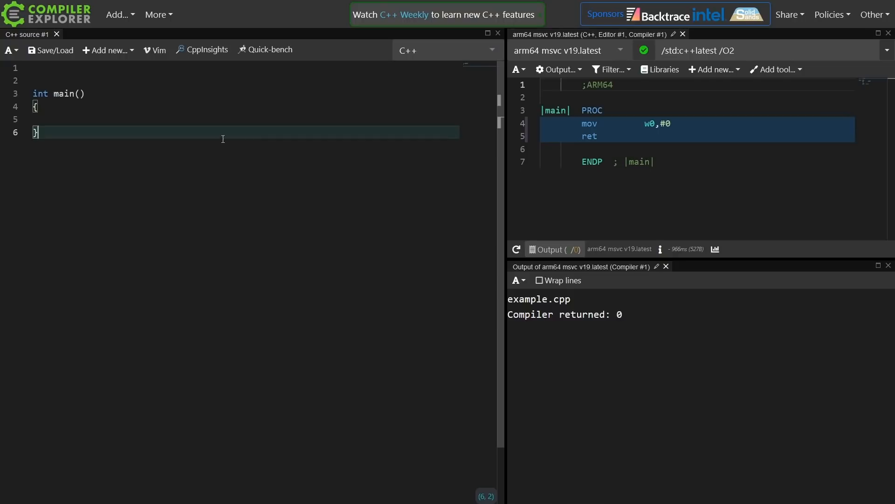
Step: Write a constexpr factorial lambda in main with an if (value == 1) base case and return factorial(4)
click(229, 119)
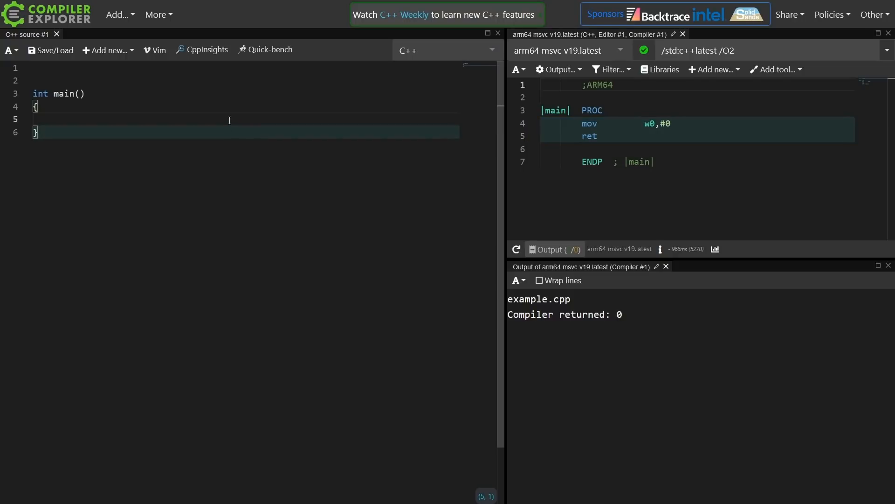
text(constexpr auto factorial = [](int value){)
text(};)
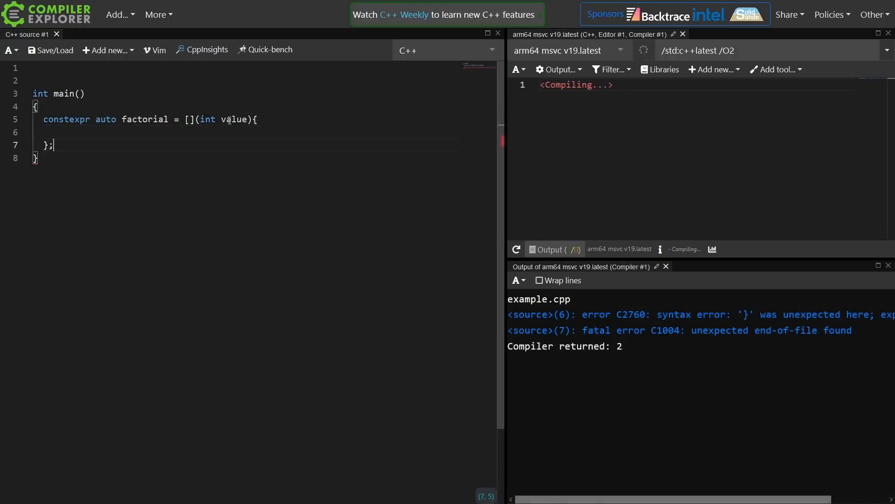
text(if (value == 1) {)
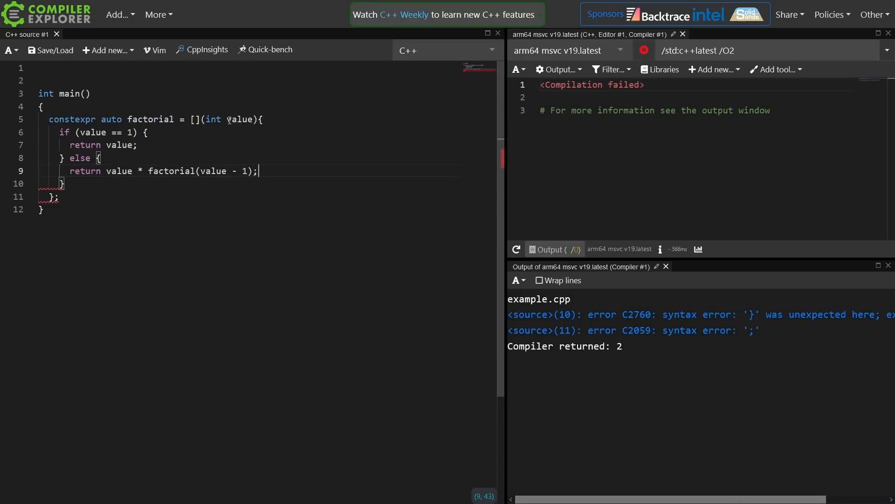
text(return factorial(4);)
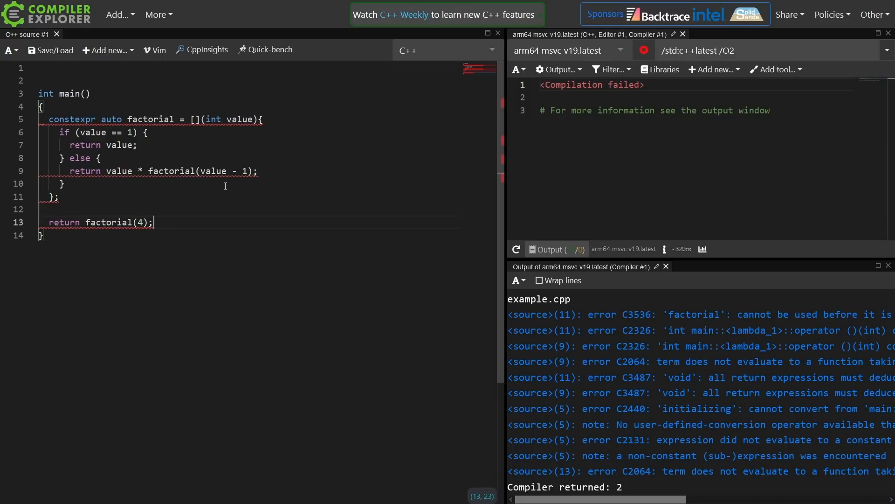
double_click(172, 172)
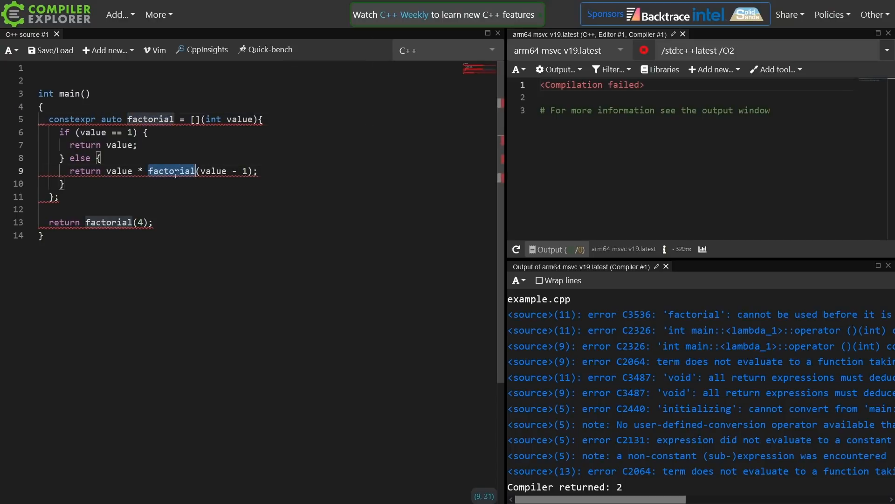
double_click(151, 119)
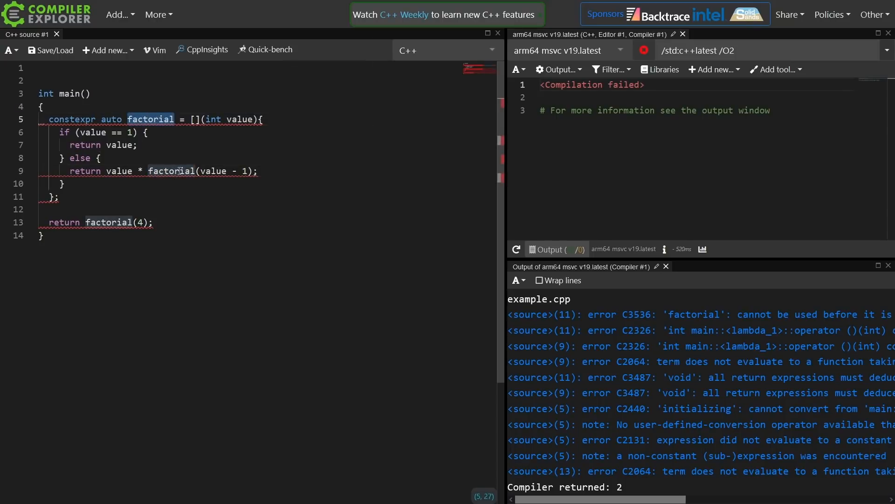
double_click(170, 171)
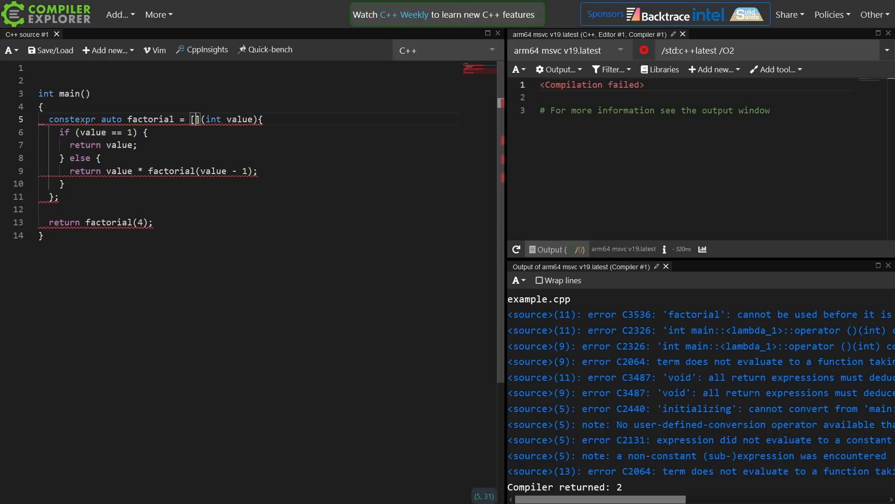
Step: Make the lambda a <typename Self> template taking this const Self &self and recursing via self
text(<typename Self>)
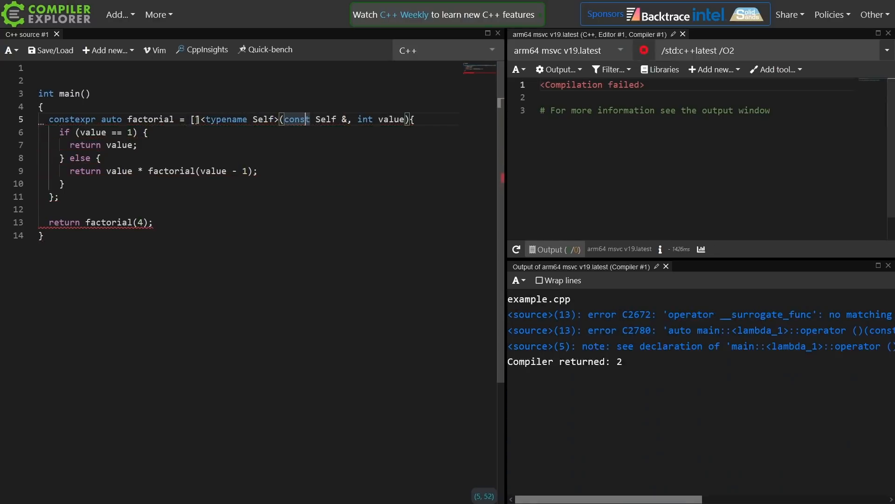
text(this)
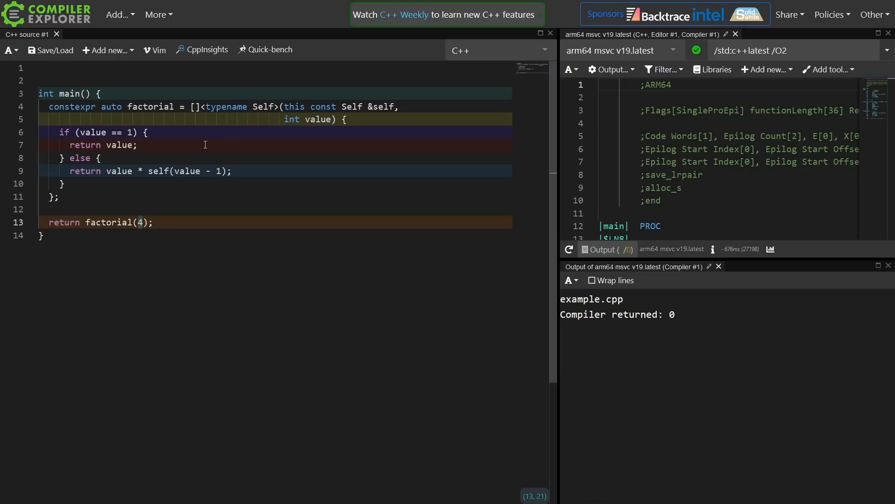
mouse_move(130, 132)
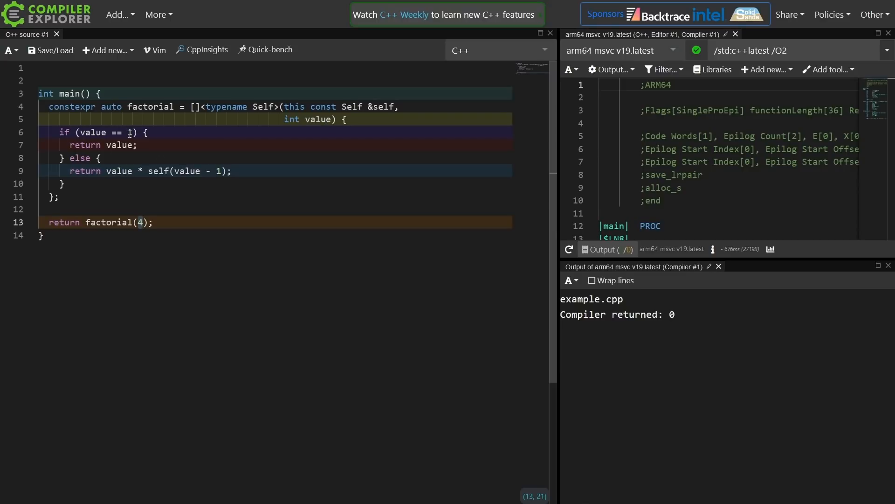
double_click(120, 171)
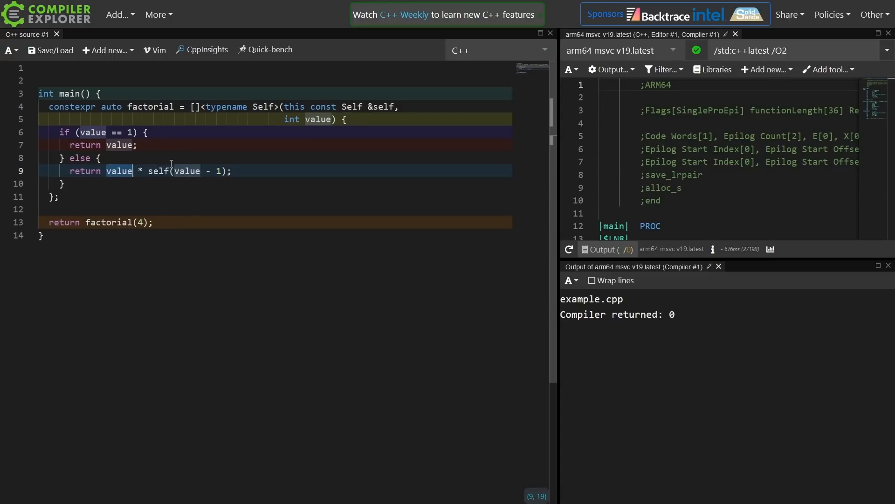
mouse_move(355, 182)
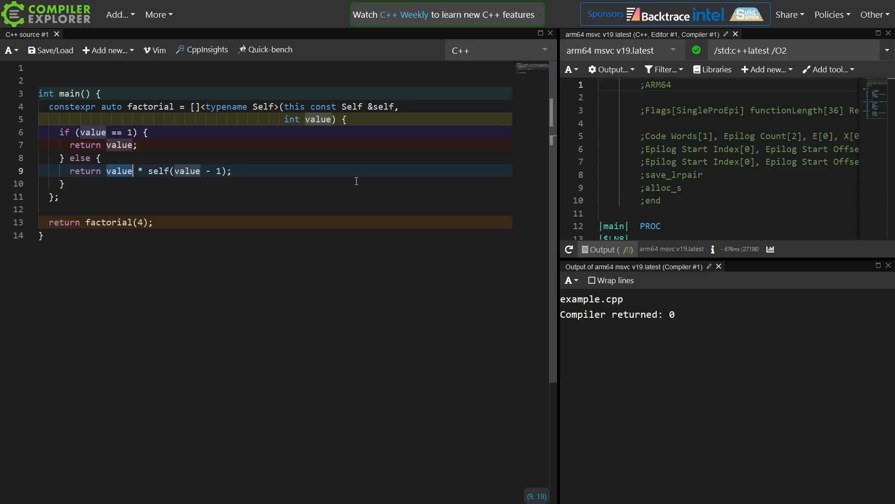
mouse_move(530, 177)
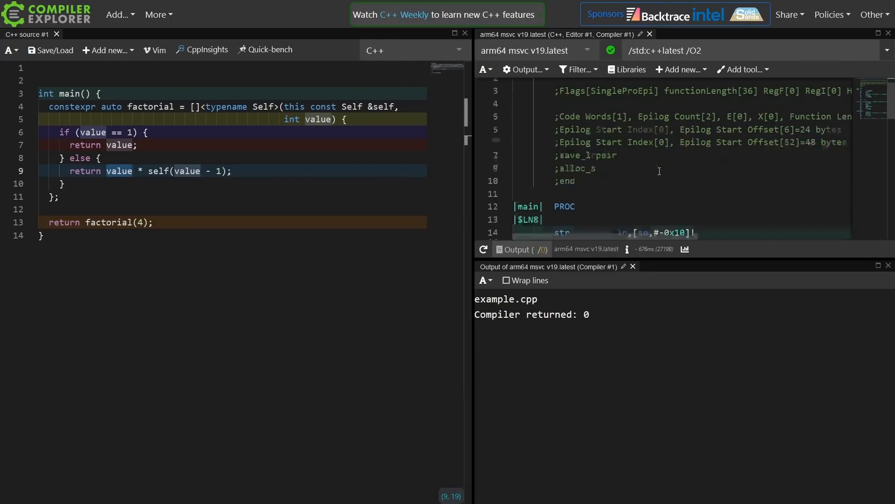
scroll(down, 3)
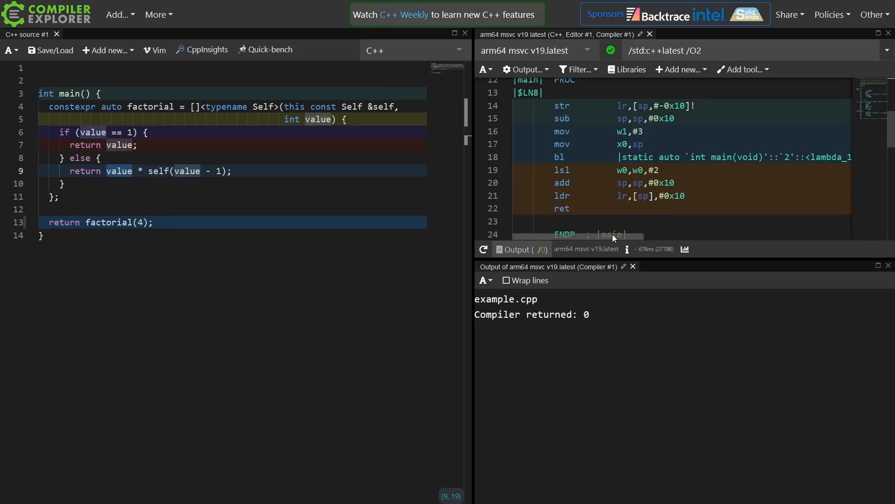
scroll(right, 3)
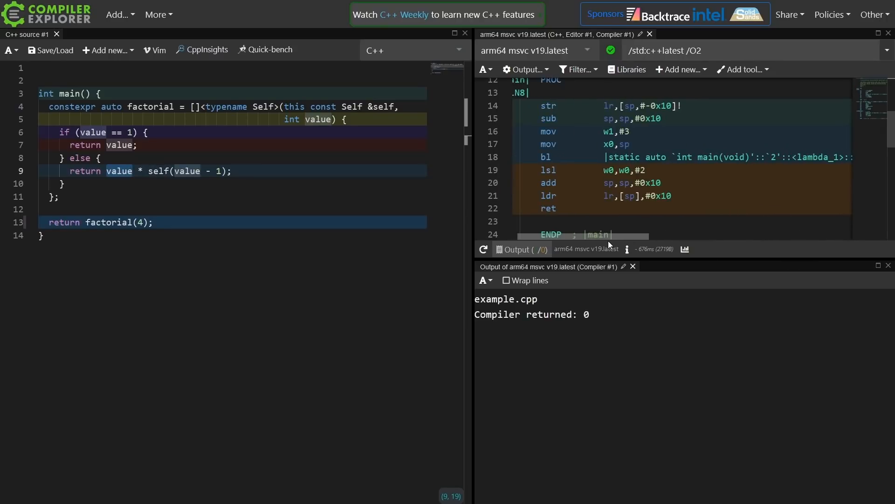
mouse_move(653, 169)
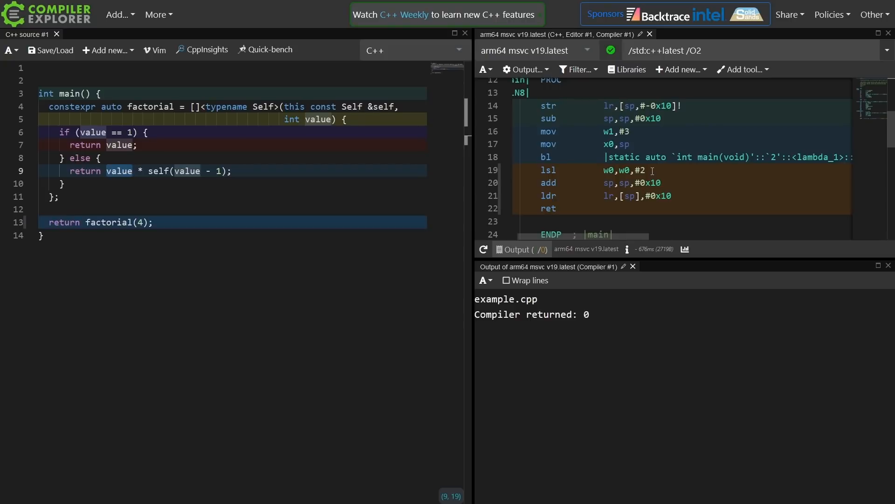
scroll(up, 3)
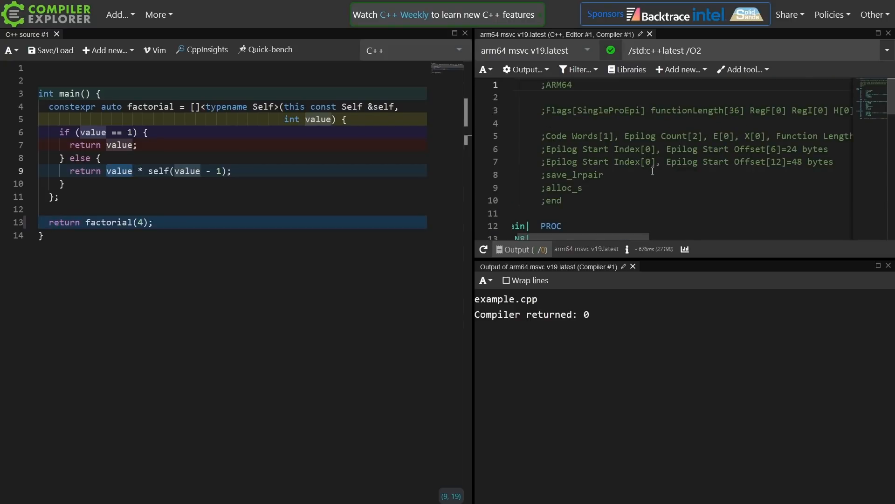
scroll(down, 3)
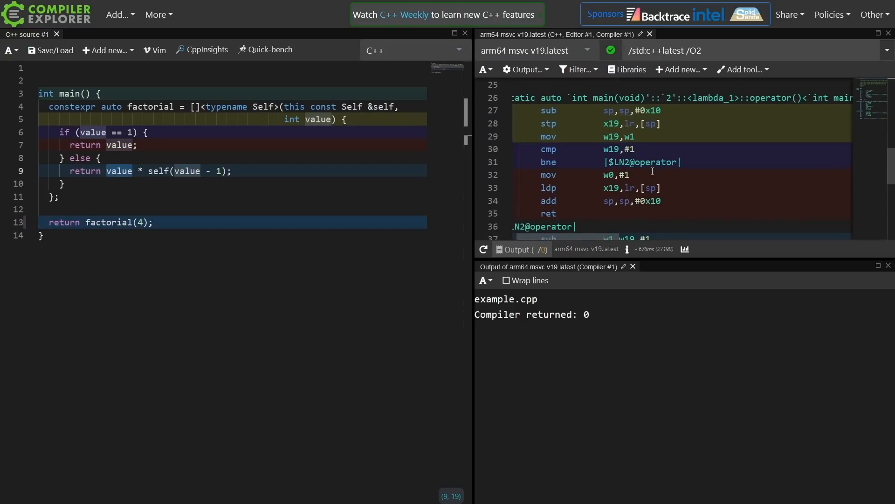
scroll(up, 3)
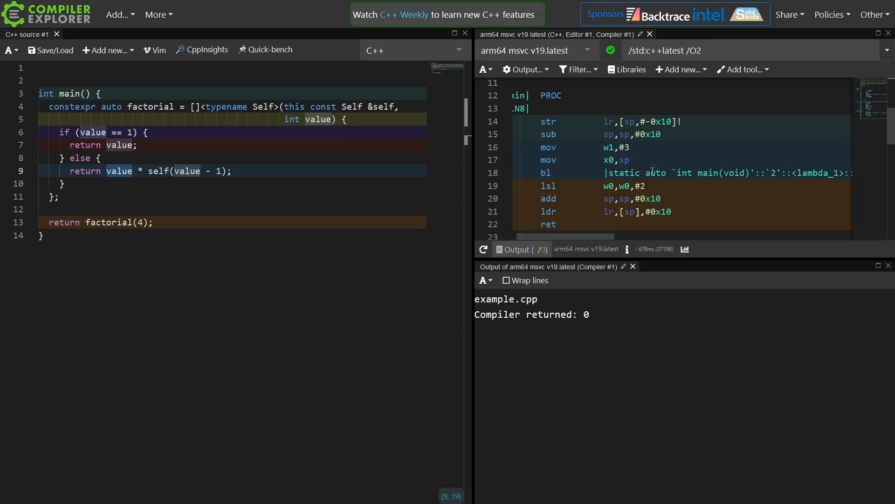
text(2)
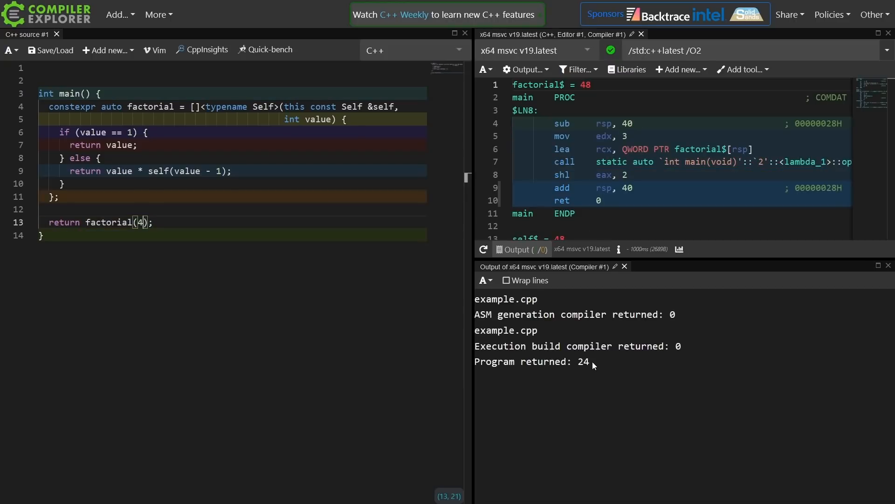
Step: Select the Self type in the self parameter so it can be replaced
double_click(582, 362)
text(au)
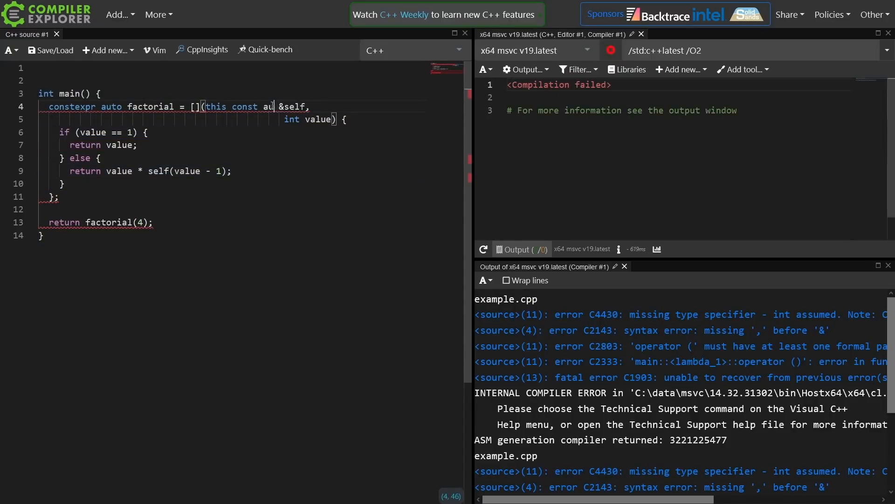
Step: Declare the self parameter as this const auto &self, dropping the template header
text(to)
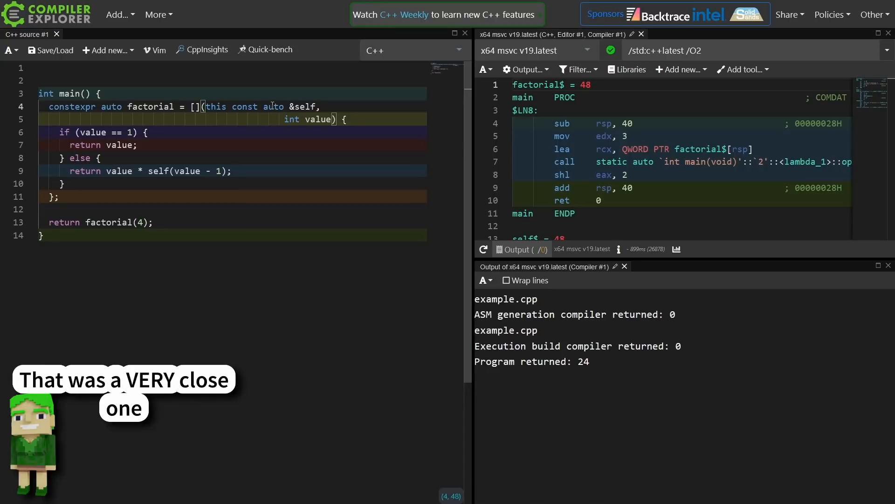
double_click(273, 106)
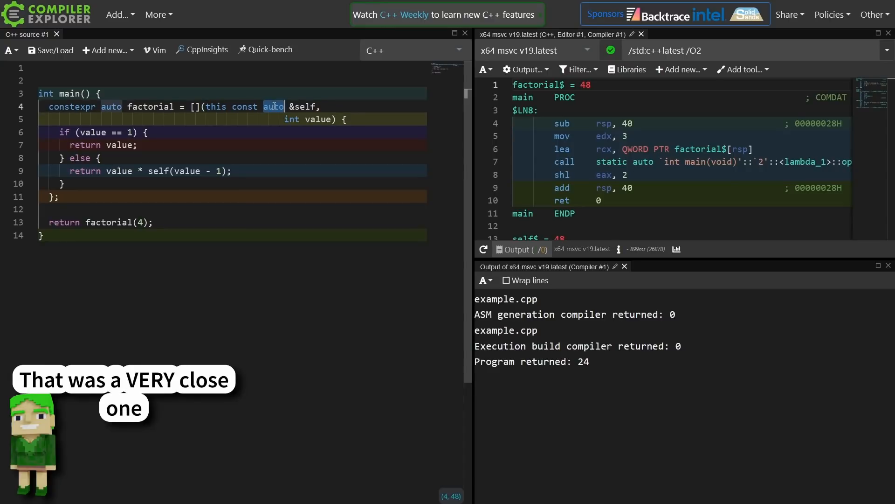